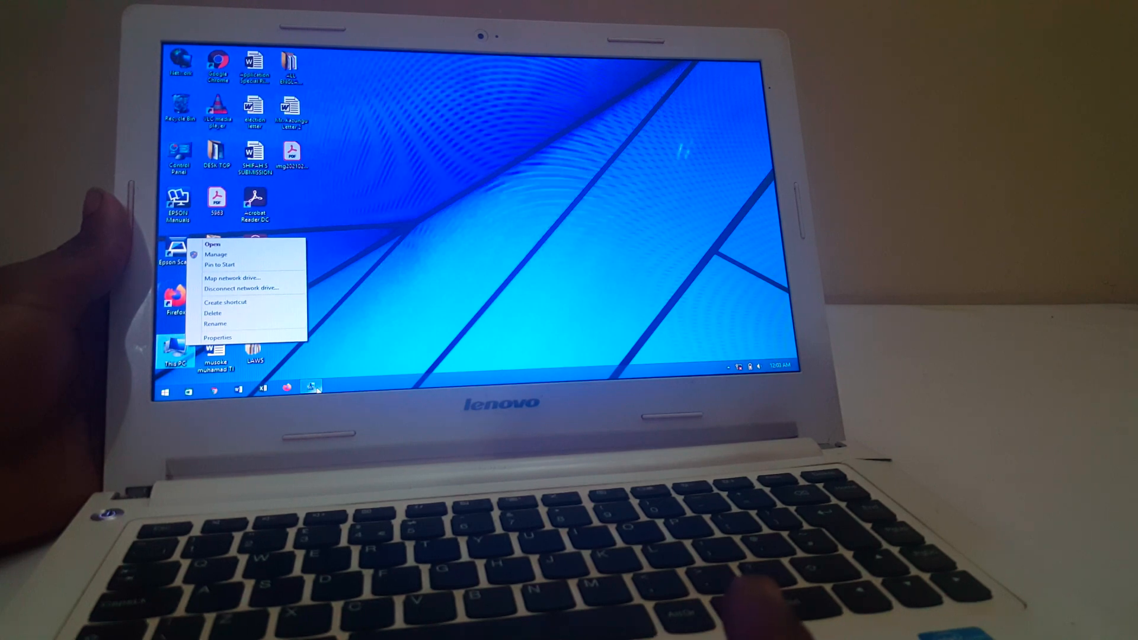
Step: Launch Computer Management for This PC from the desktop
click(216, 254)
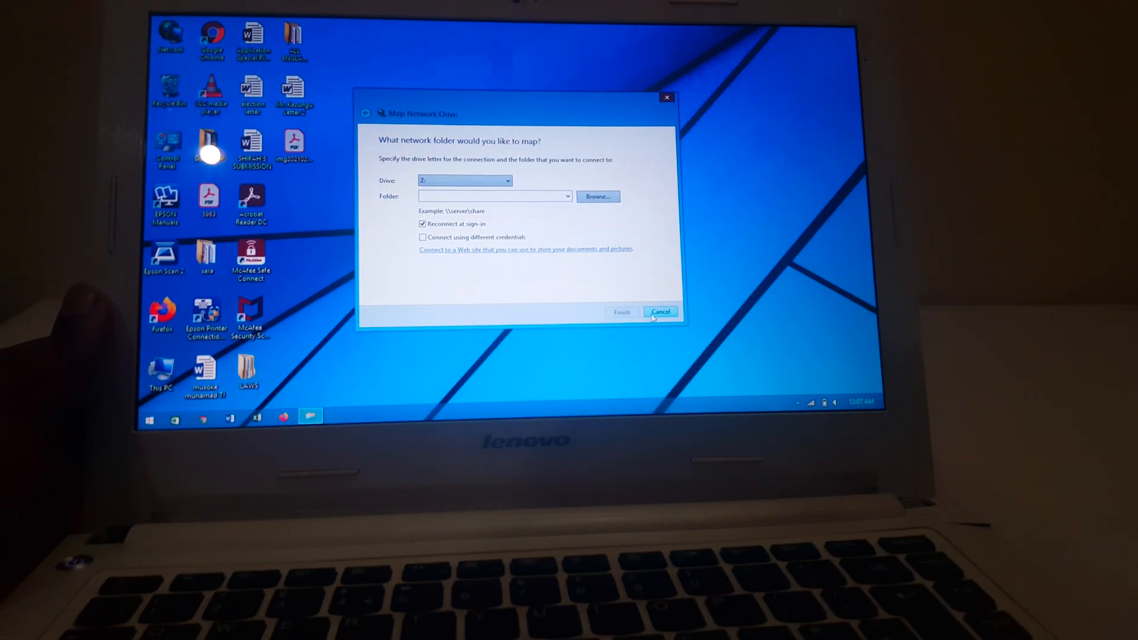
Step: Close Map Network Drive, reopen Computer Management and list the Intel Centrino Wireless-N 2230 under Network adapters
click(661, 311)
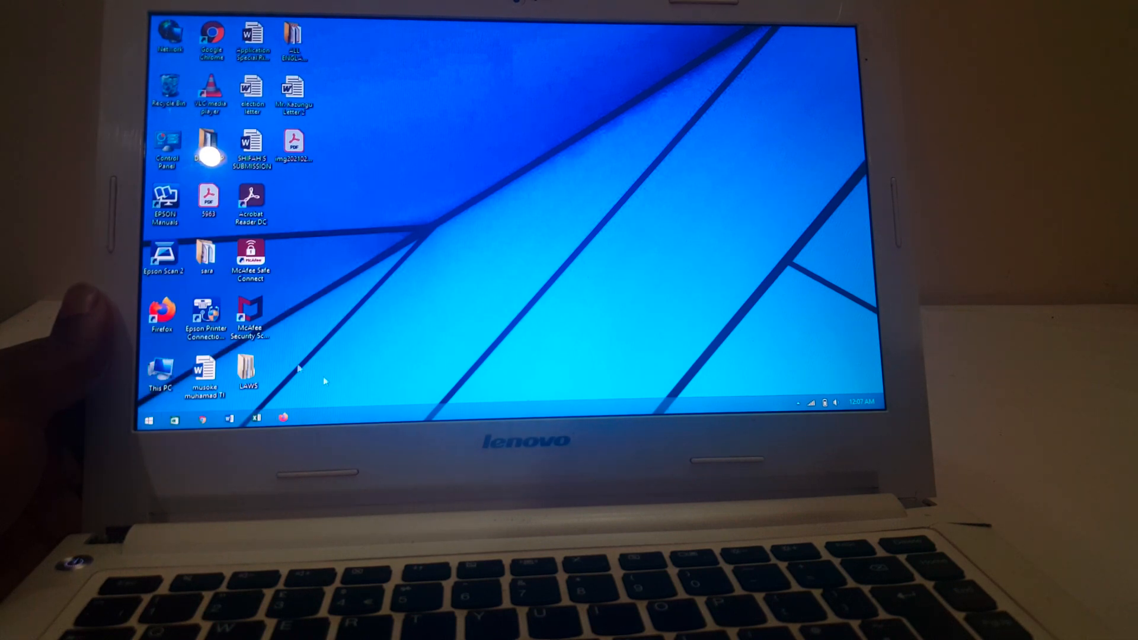
right_click(160, 374)
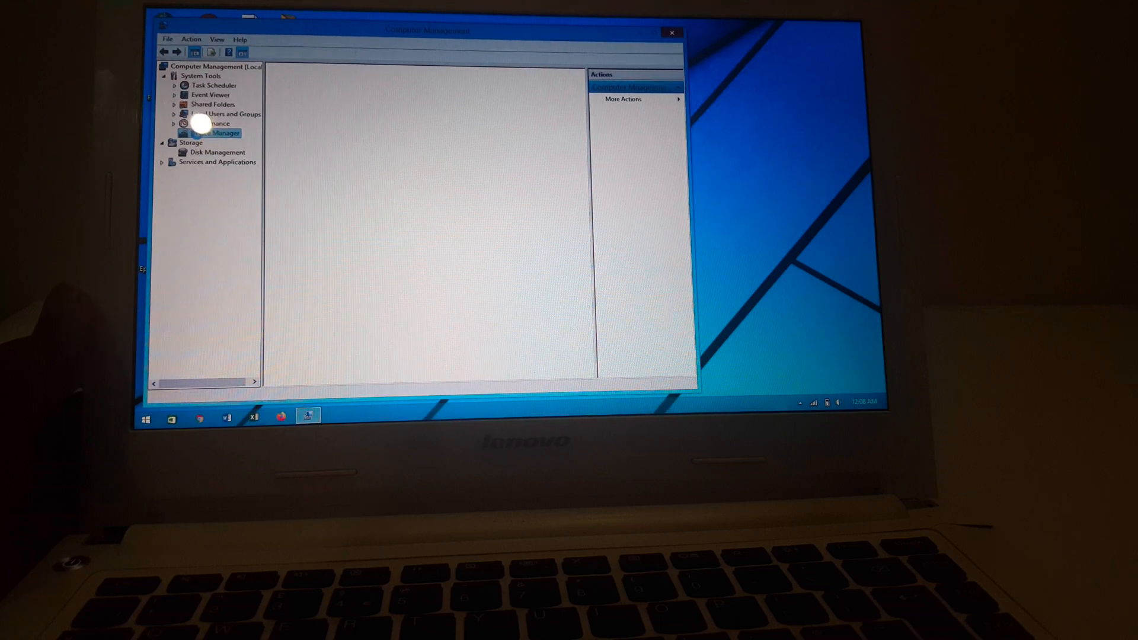
click(213, 133)
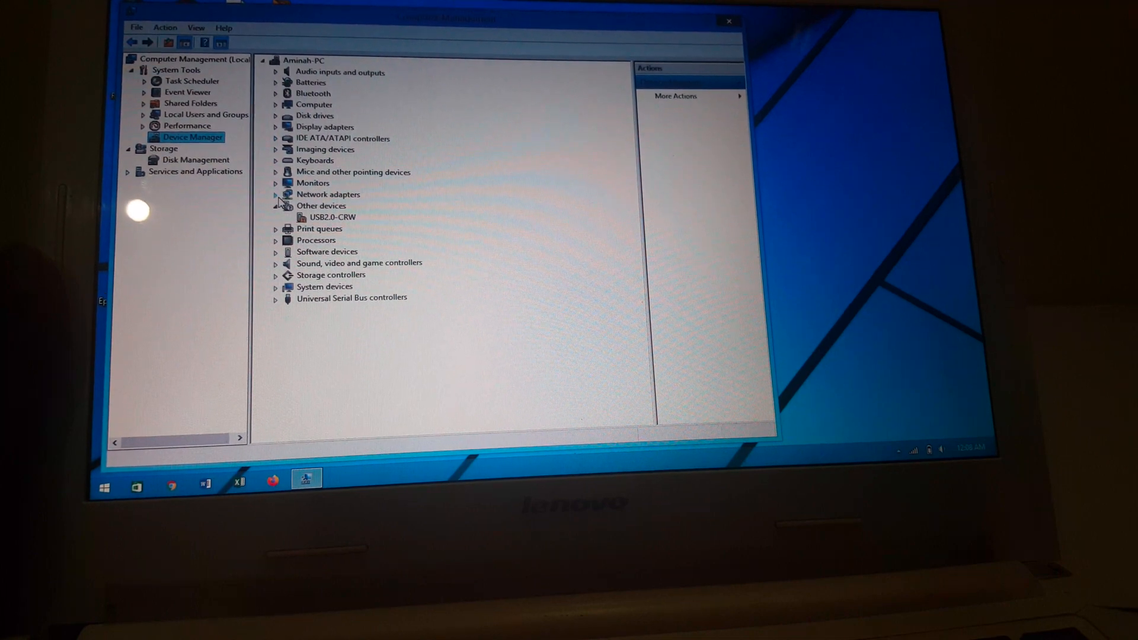
click(275, 194)
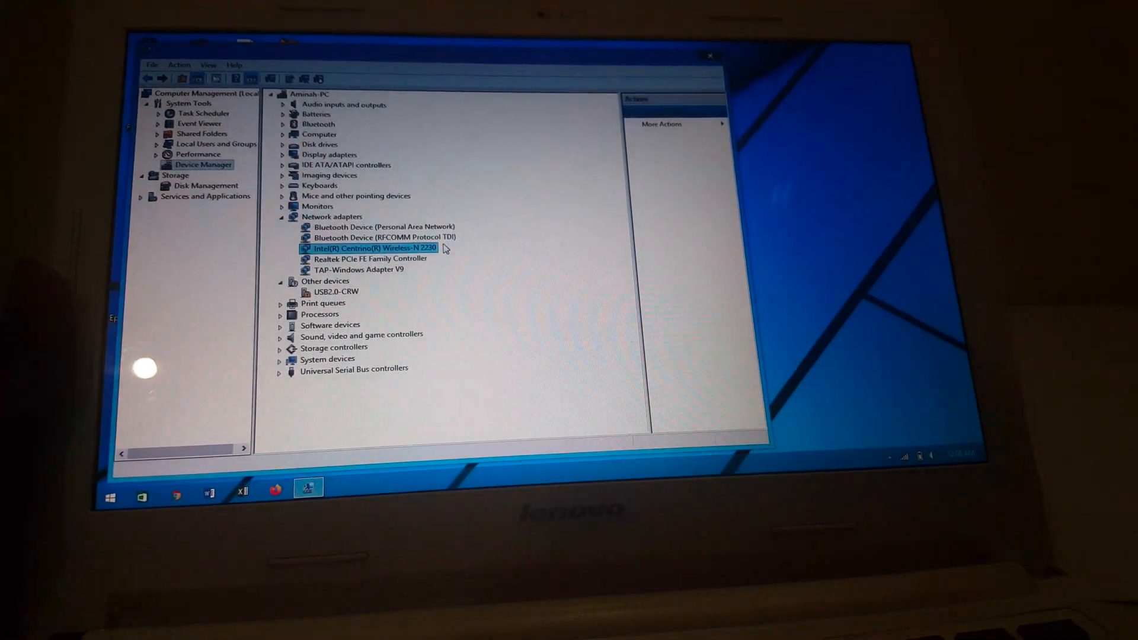